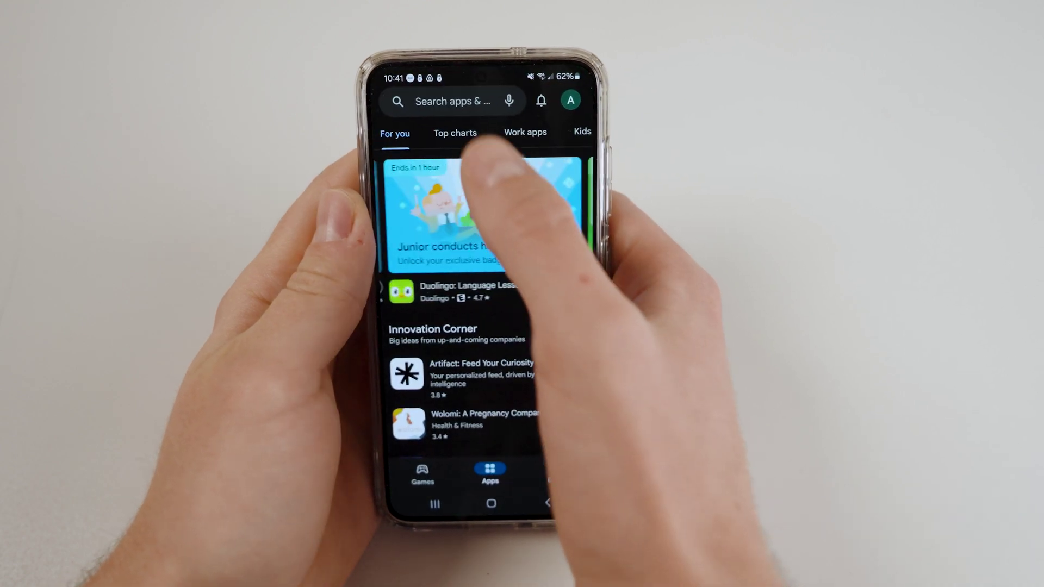
- Search the Play Store for 'tak tracker' and install the TAK Tracker app
click(451, 101)
text(tak tracker)
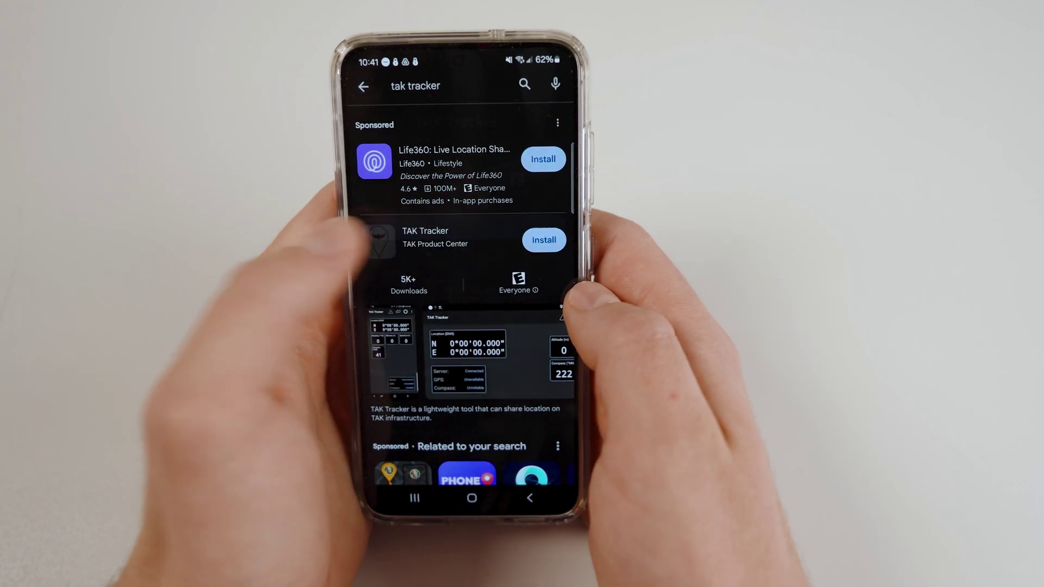
click(543, 240)
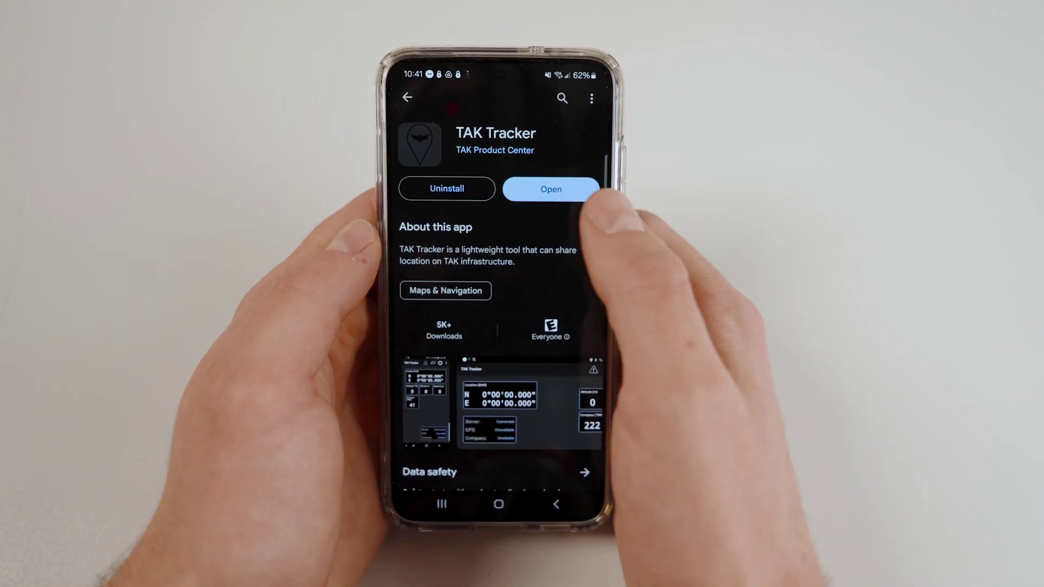
- Launch TAK Tracker, allow unrestricted background battery use, and pick a location access option
click(550, 188)
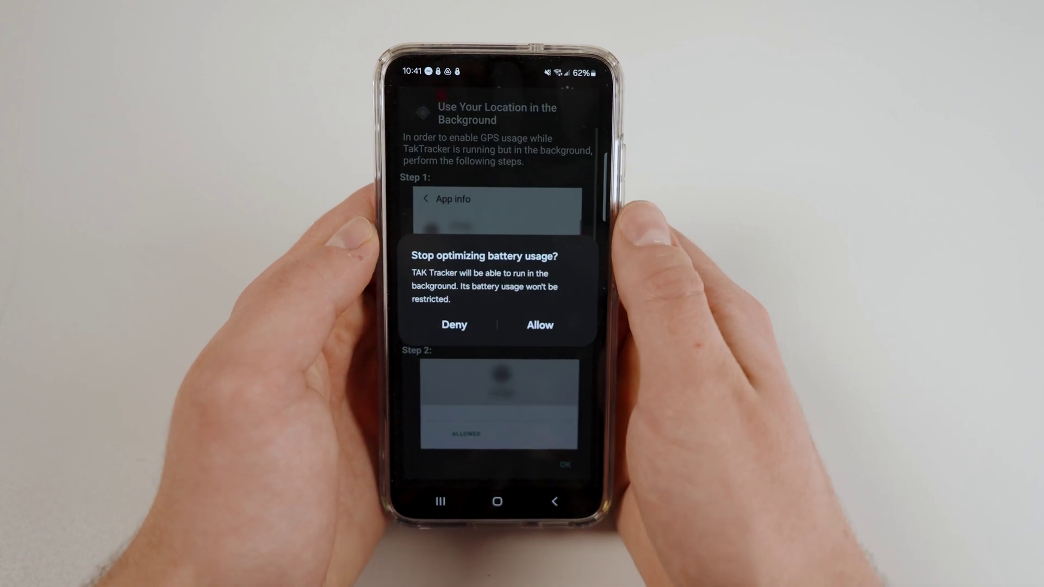
click(539, 325)
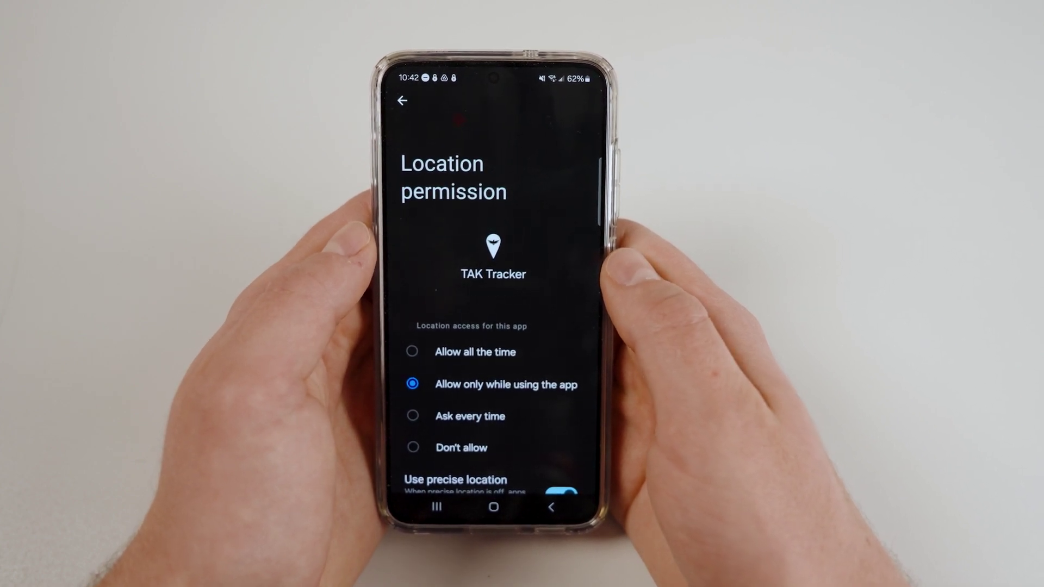
click(411, 352)
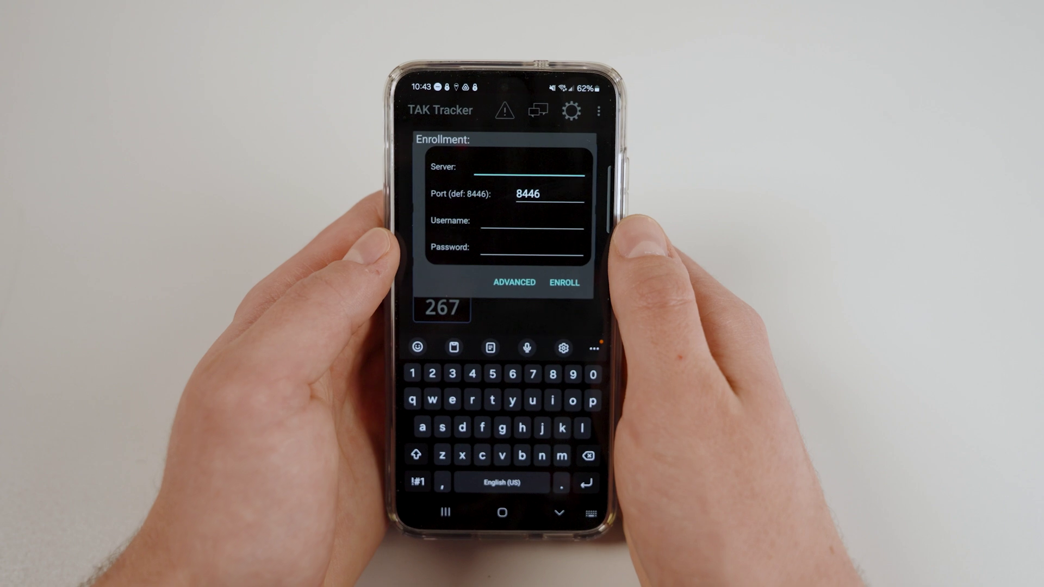
- Enter ops.cotak.gov as the enrollment server and move on to the next field
text(ops.cotak.gov)
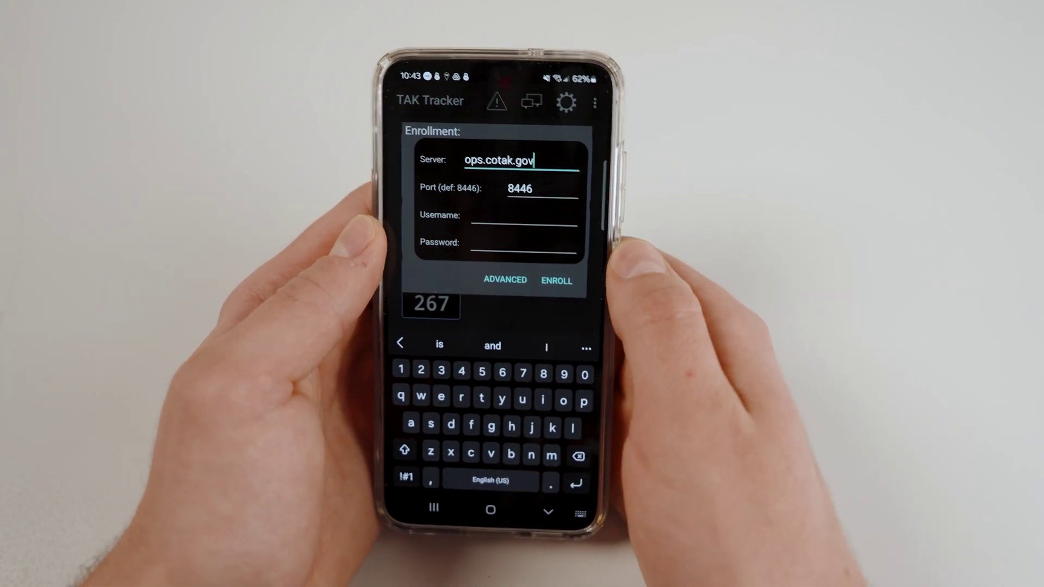
click(519, 219)
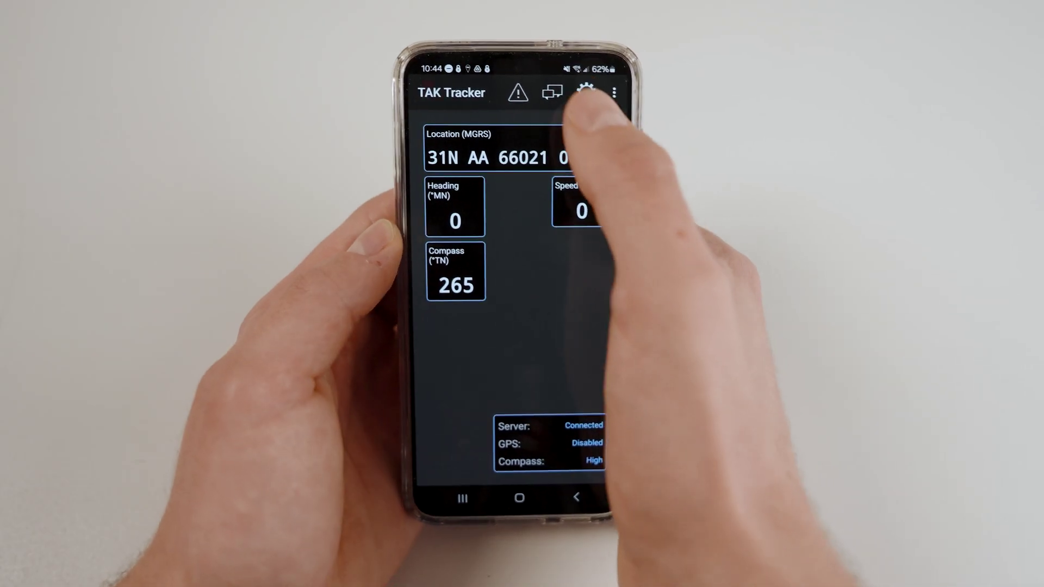
- In connection settings, set callsign CO DFPC Smith CH32 and change the team to Yellow
click(582, 91)
text(C)
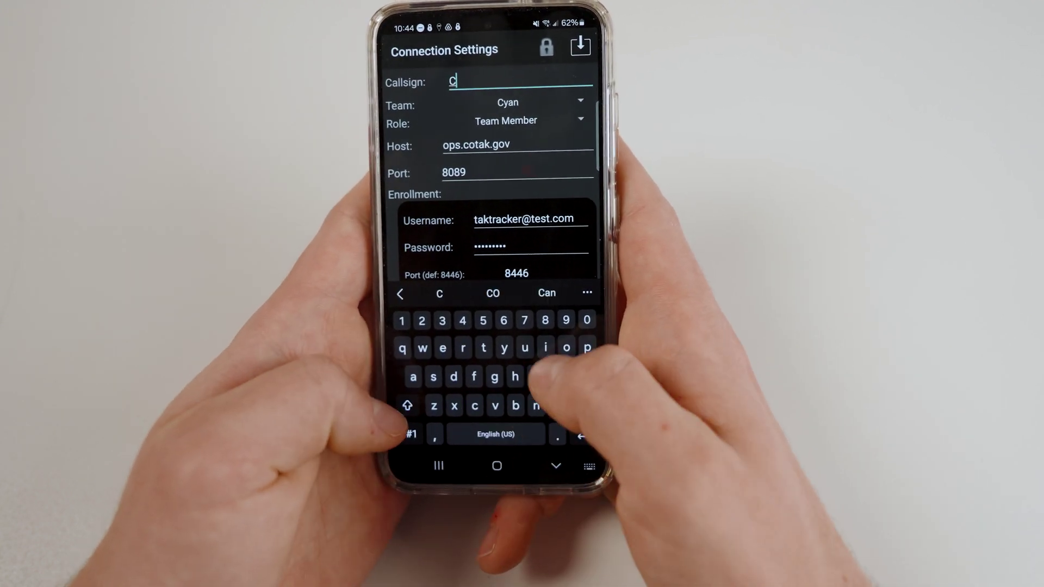
text(O DFPC Smith CH32)
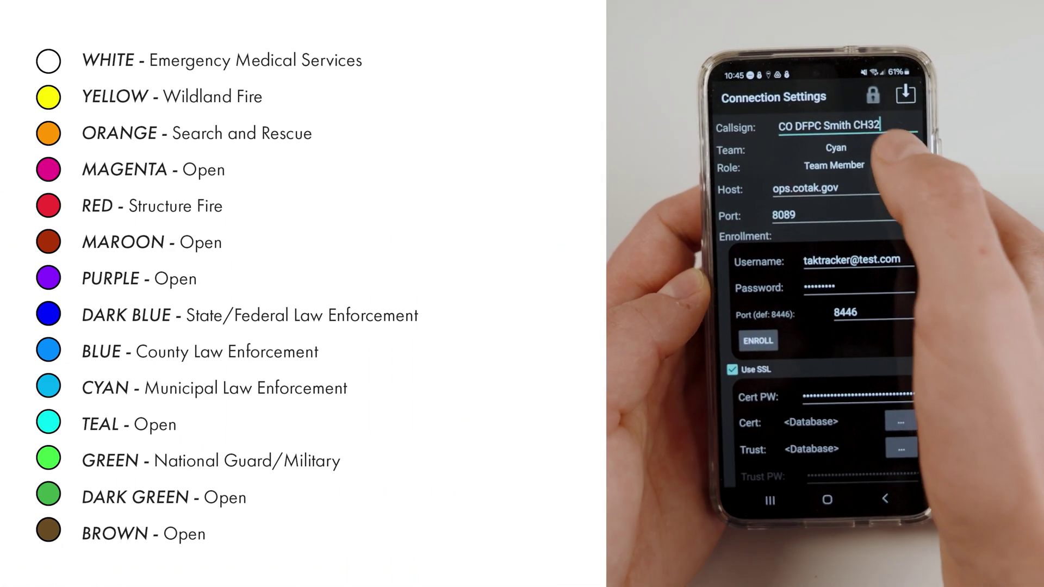
click(835, 148)
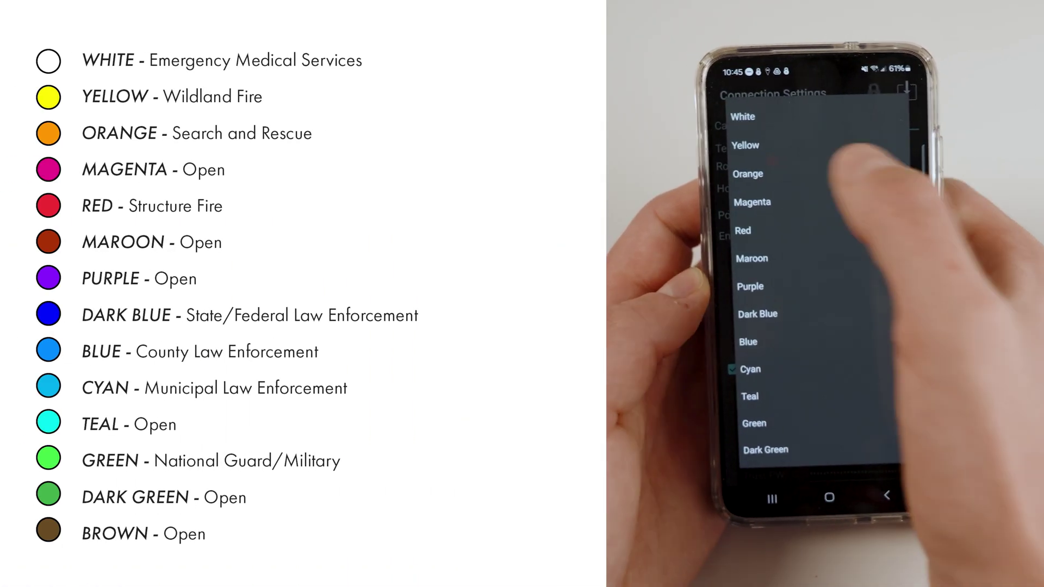
click(744, 145)
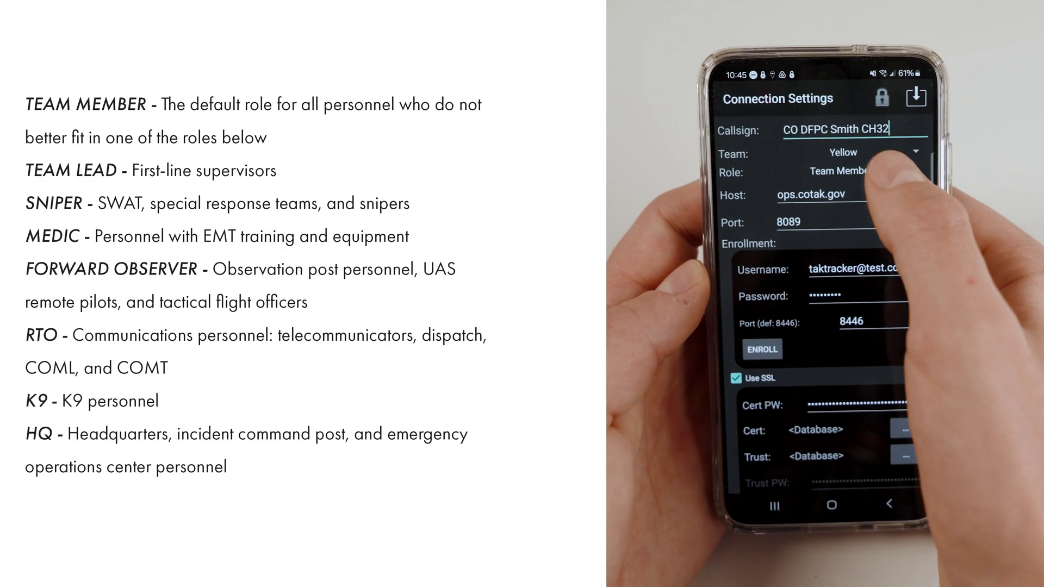
click(852, 172)
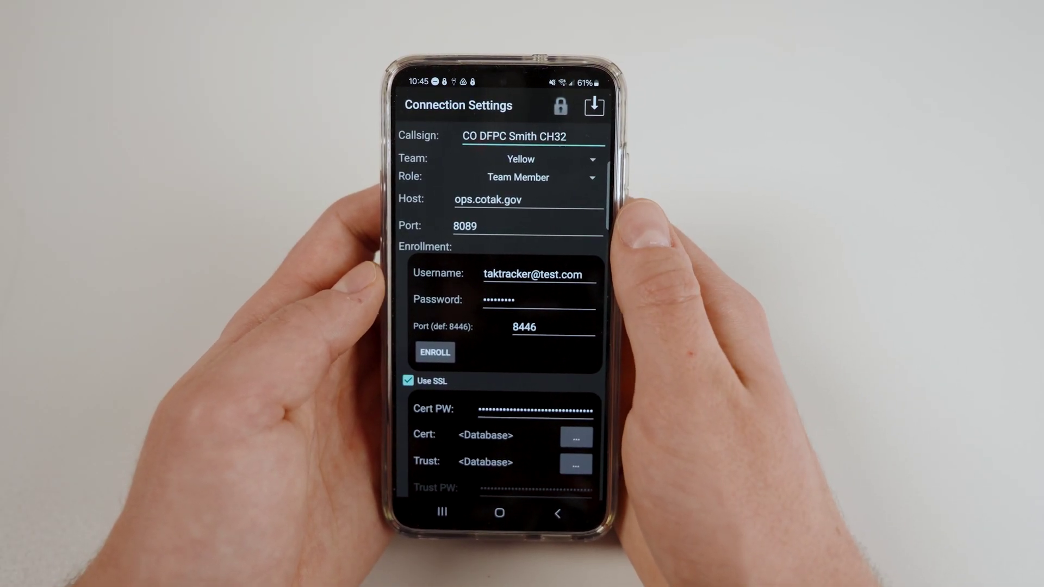
- Review the SSL and service options, save settings, and bring up the Emergency Beacon dialog
scroll(down, 3)
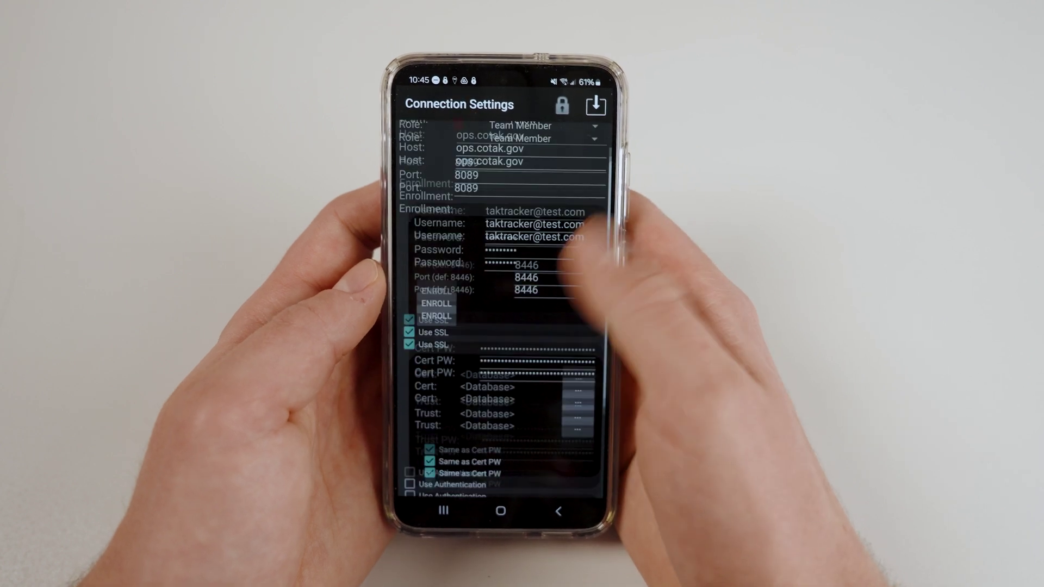
scroll(down, 3)
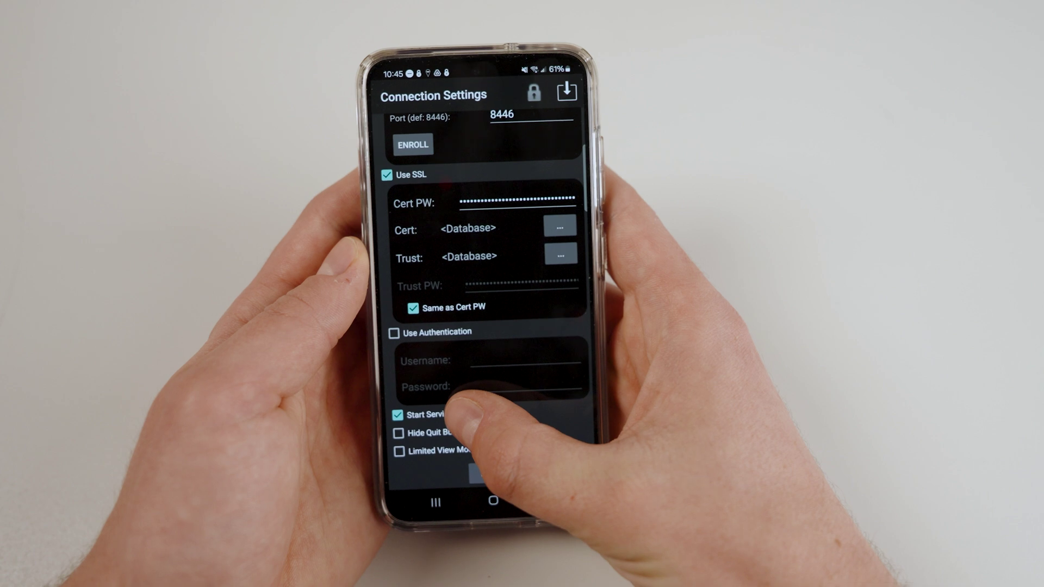
click(397, 415)
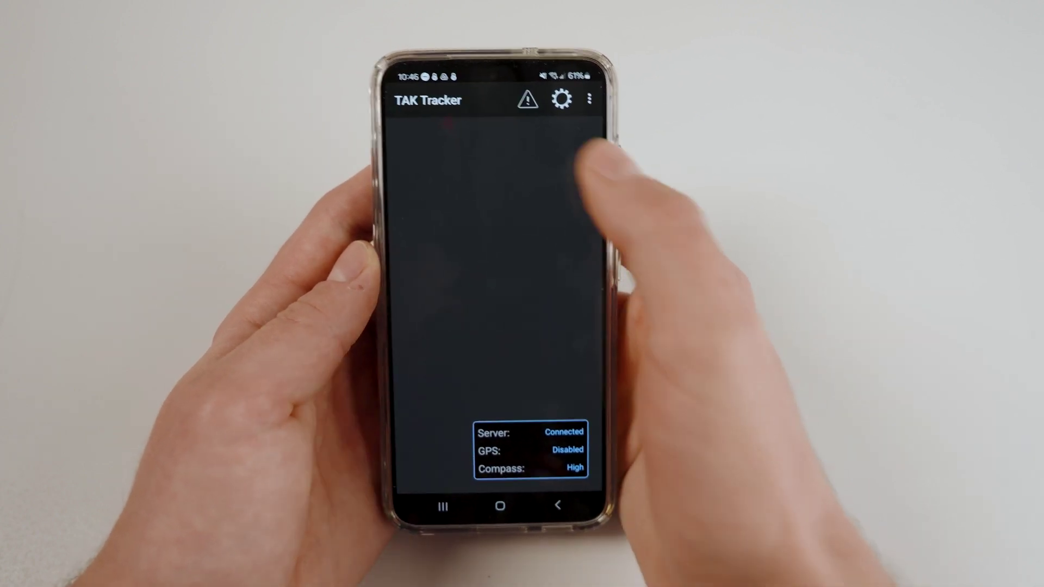
click(560, 98)
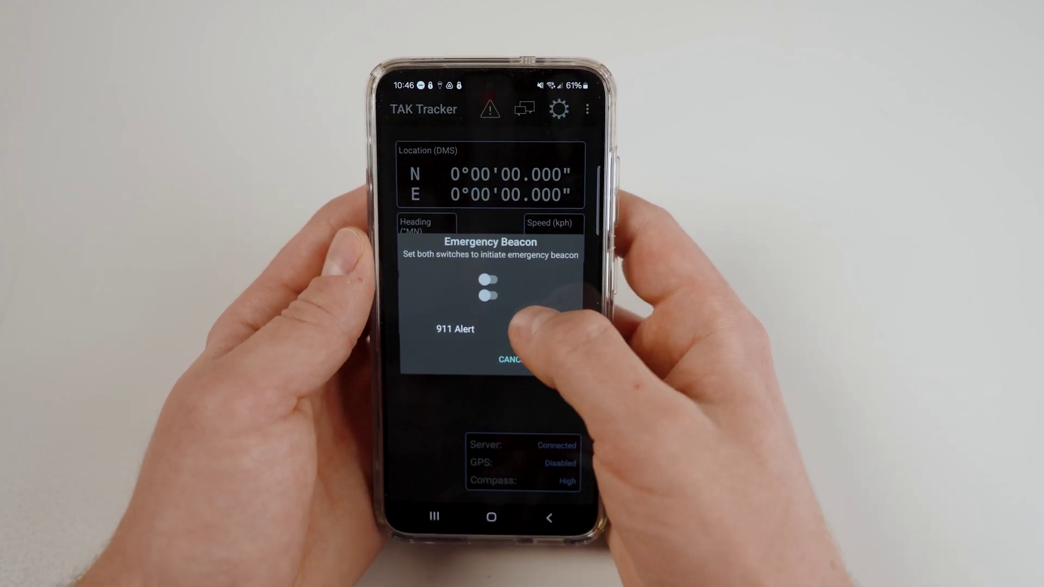
- Set the emergency beacon alert type to Cancel Alert and dismiss the dialog without sending
click(453, 328)
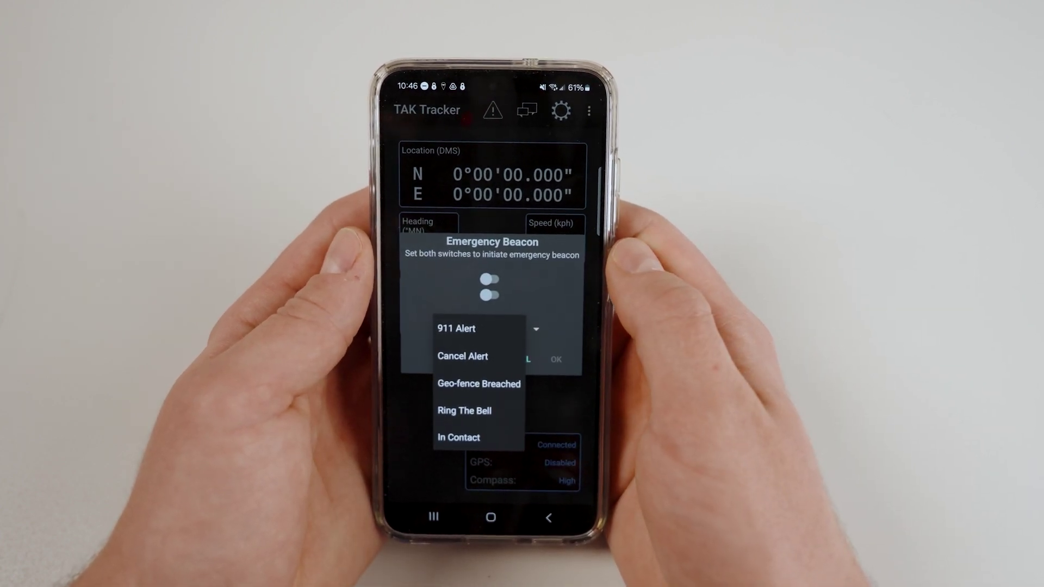
click(456, 329)
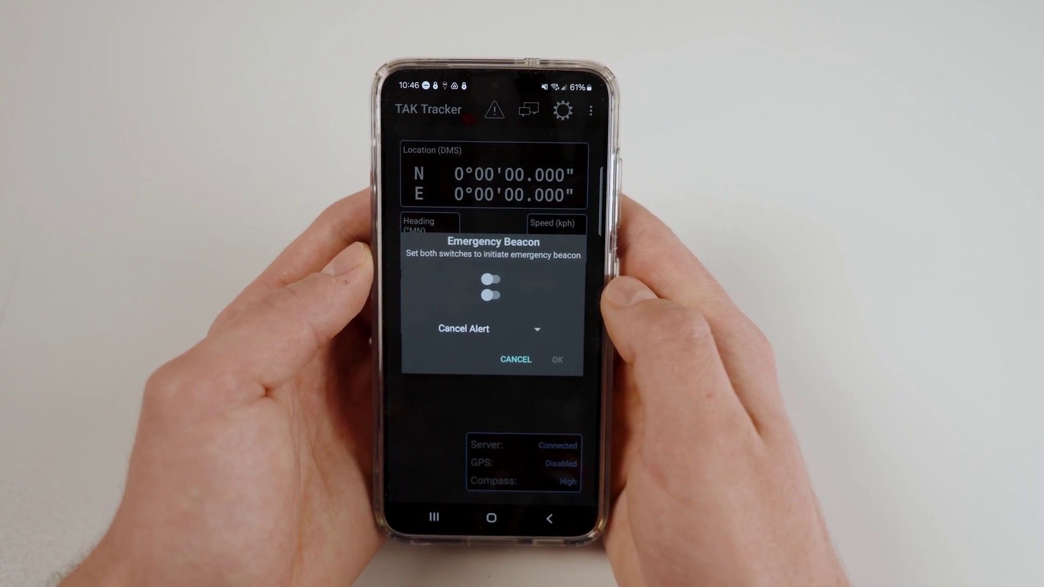
click(515, 359)
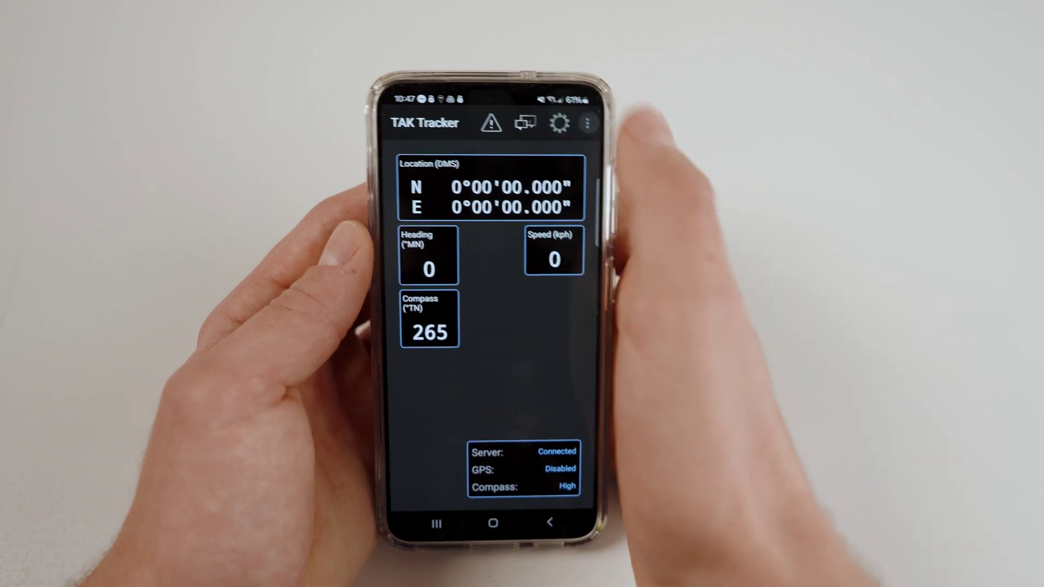
- Open the top-right overflow menu to reveal the Quit option
click(585, 122)
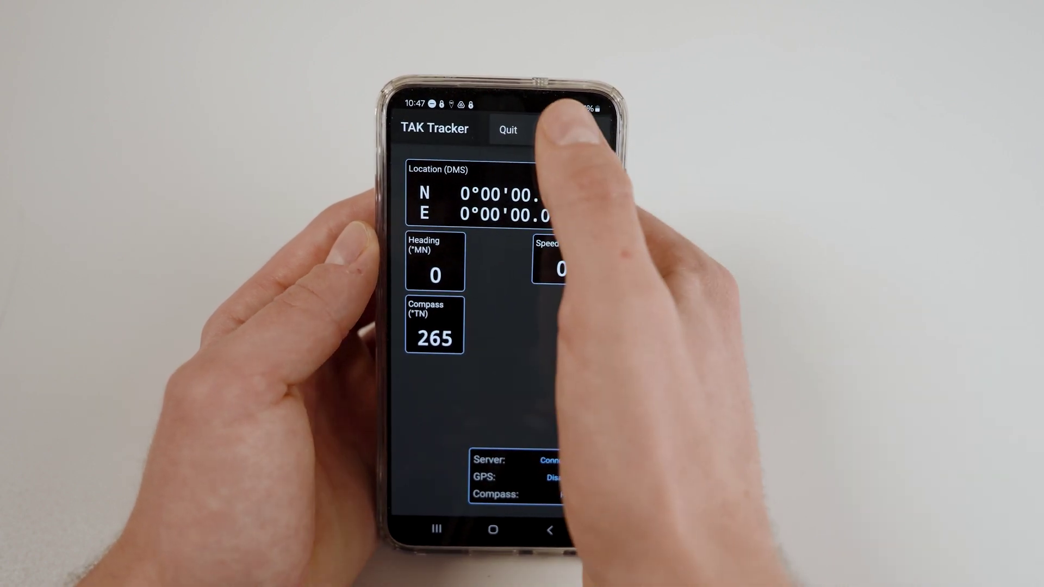